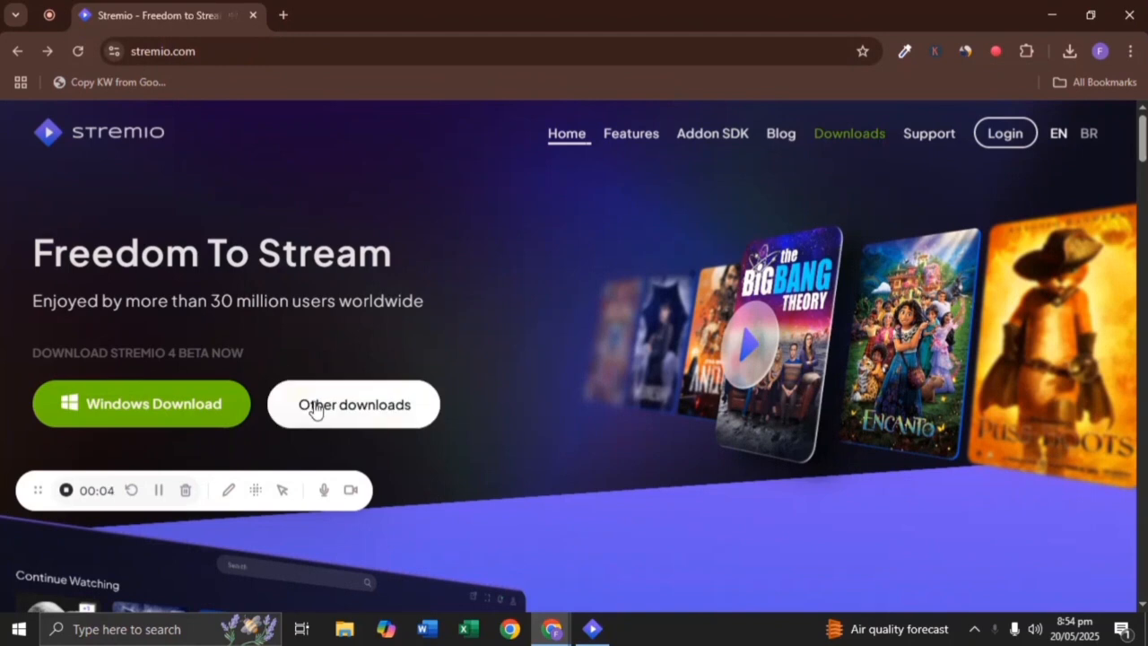
Step: Download the Stremio 4.4 installer from the website and launch it from Chrome's downloads
click(352, 405)
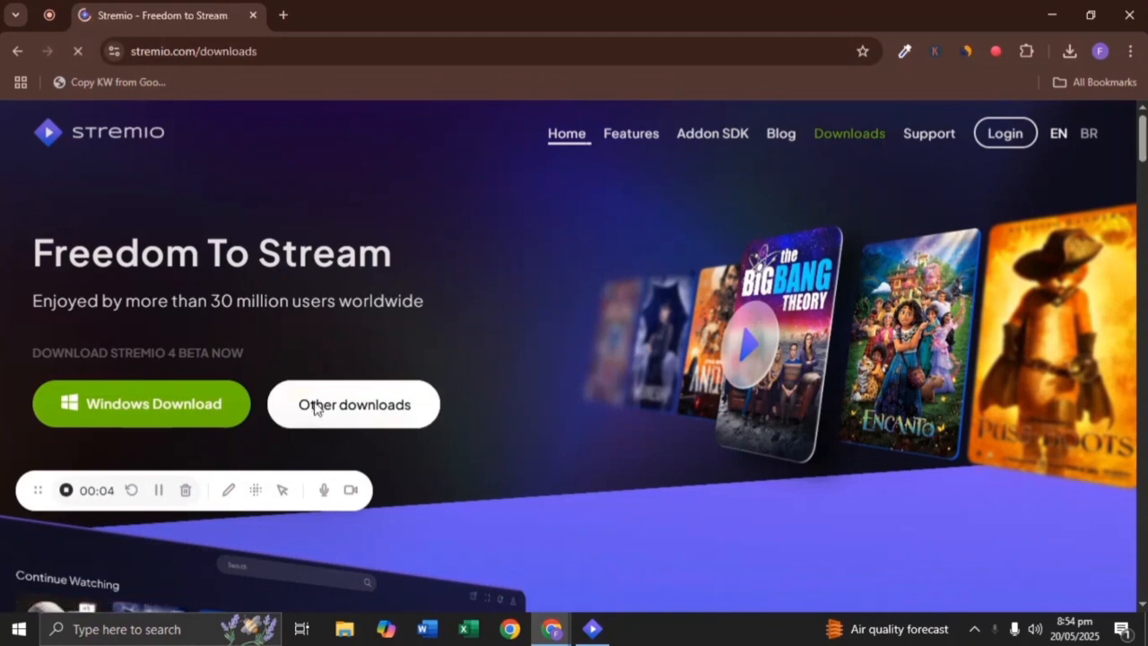
click(352, 404)
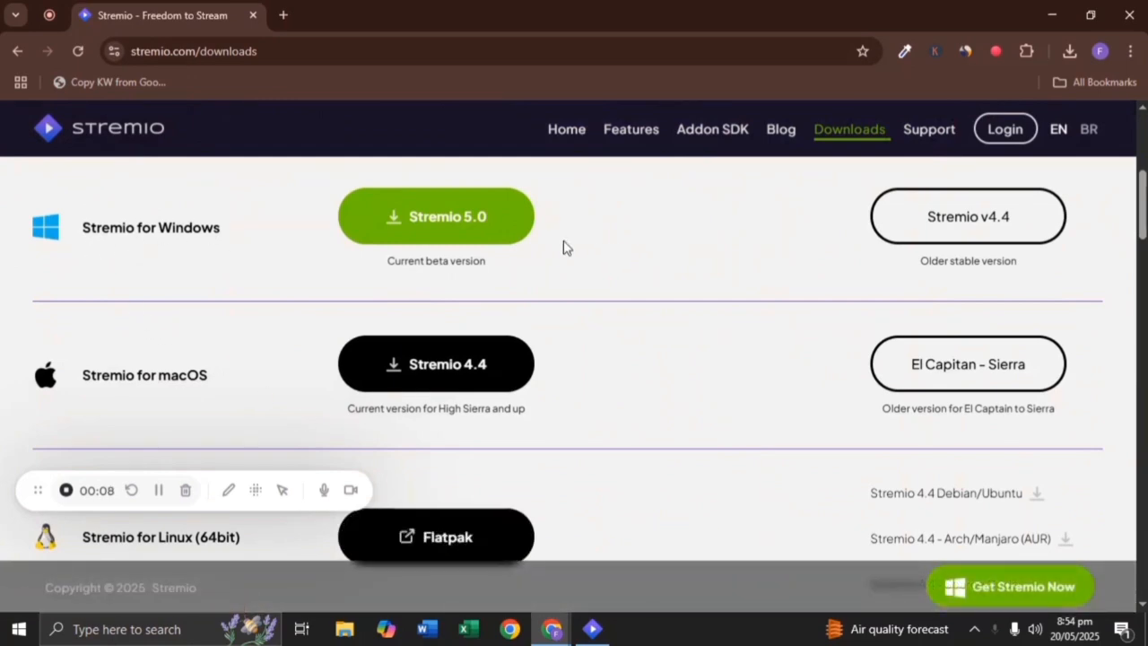
mouse_move(944, 262)
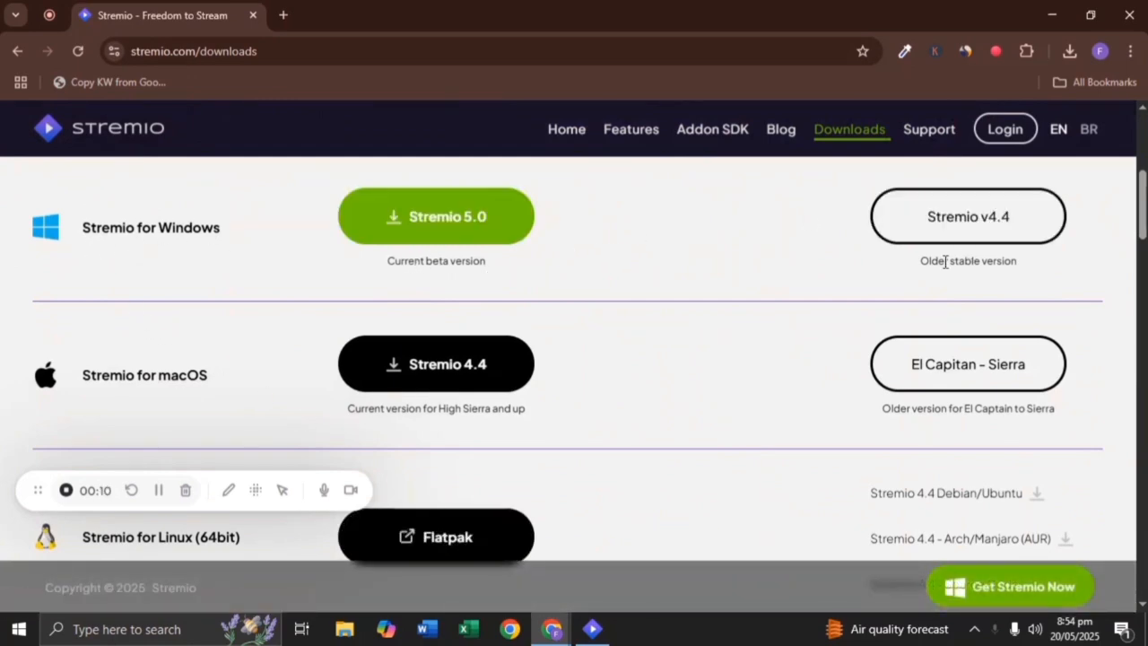
mouse_move(969, 235)
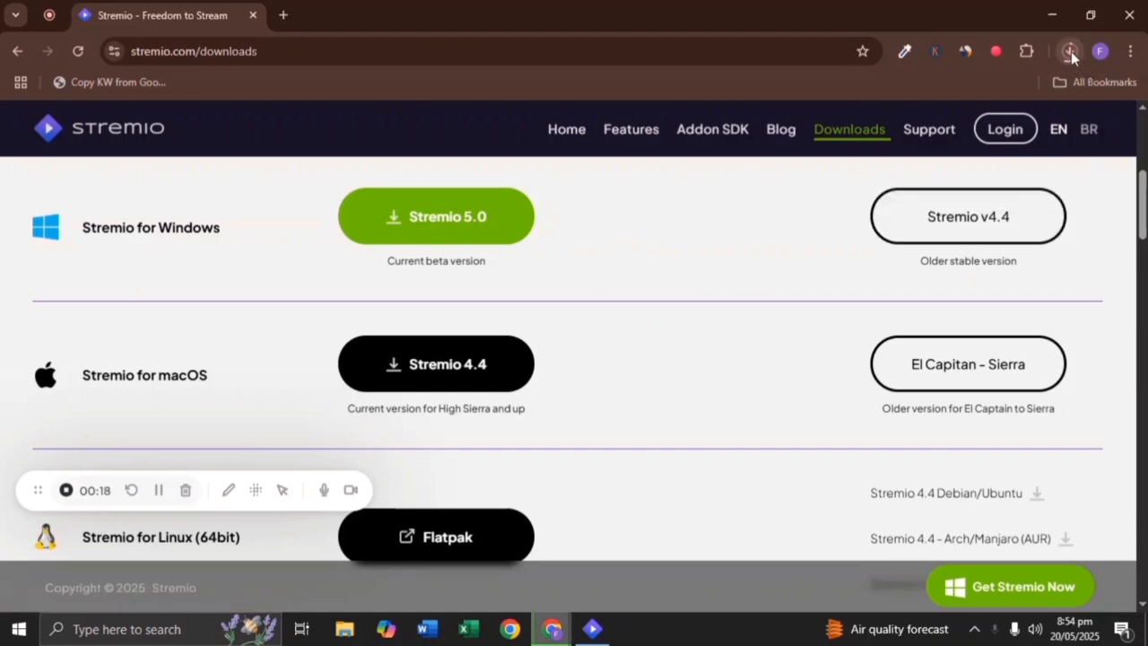
click(1070, 50)
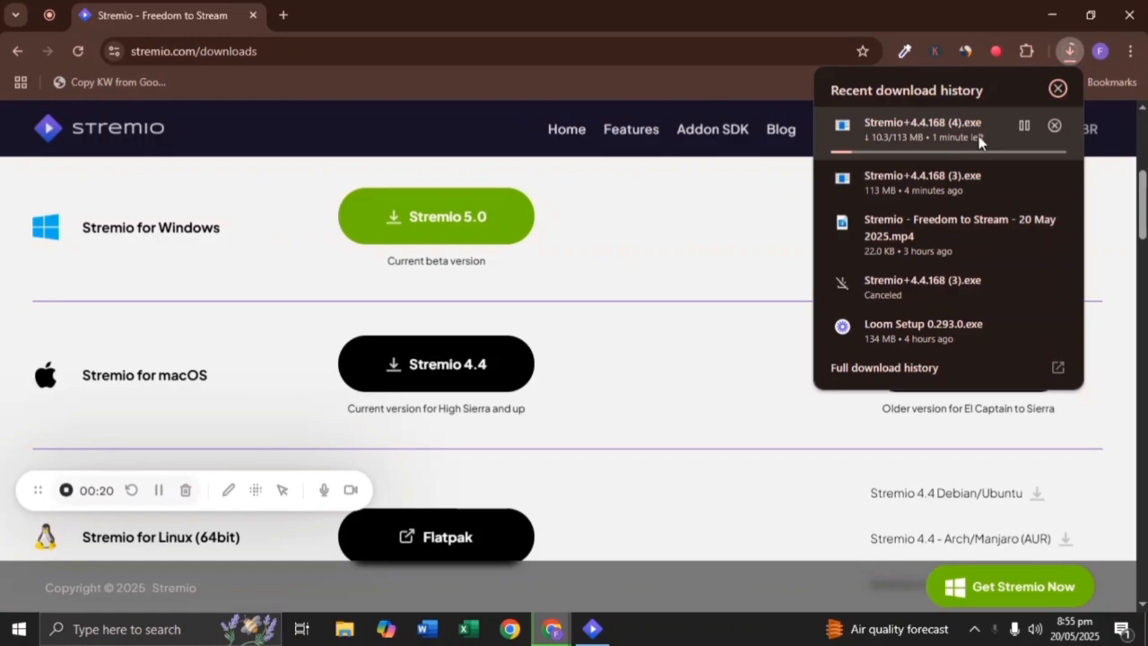
click(1069, 50)
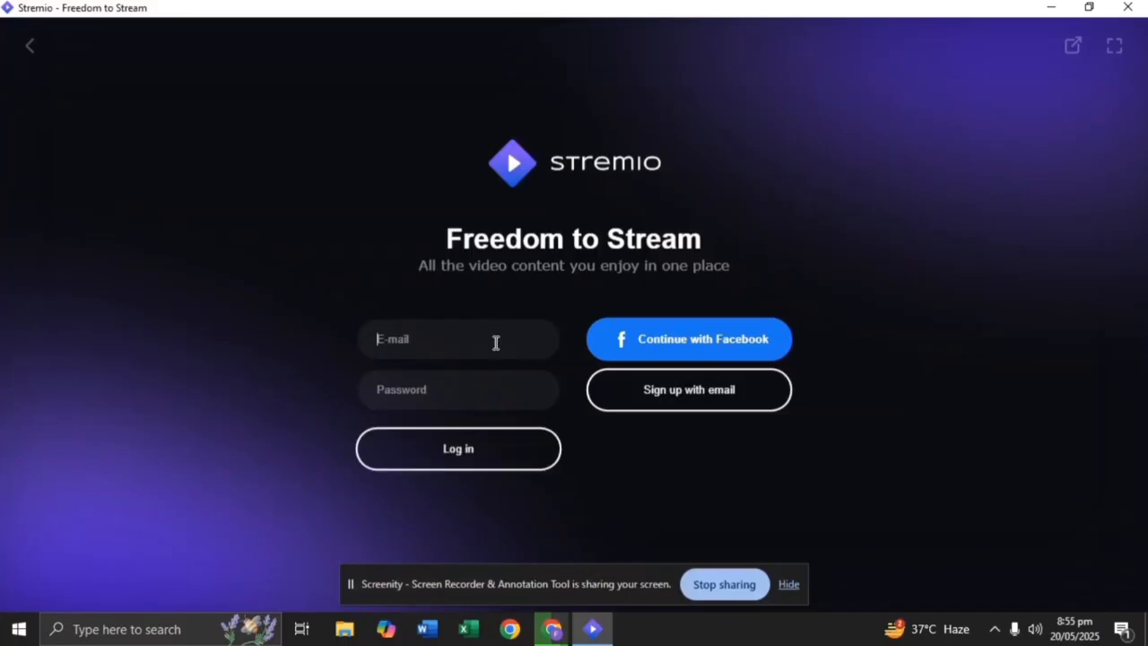
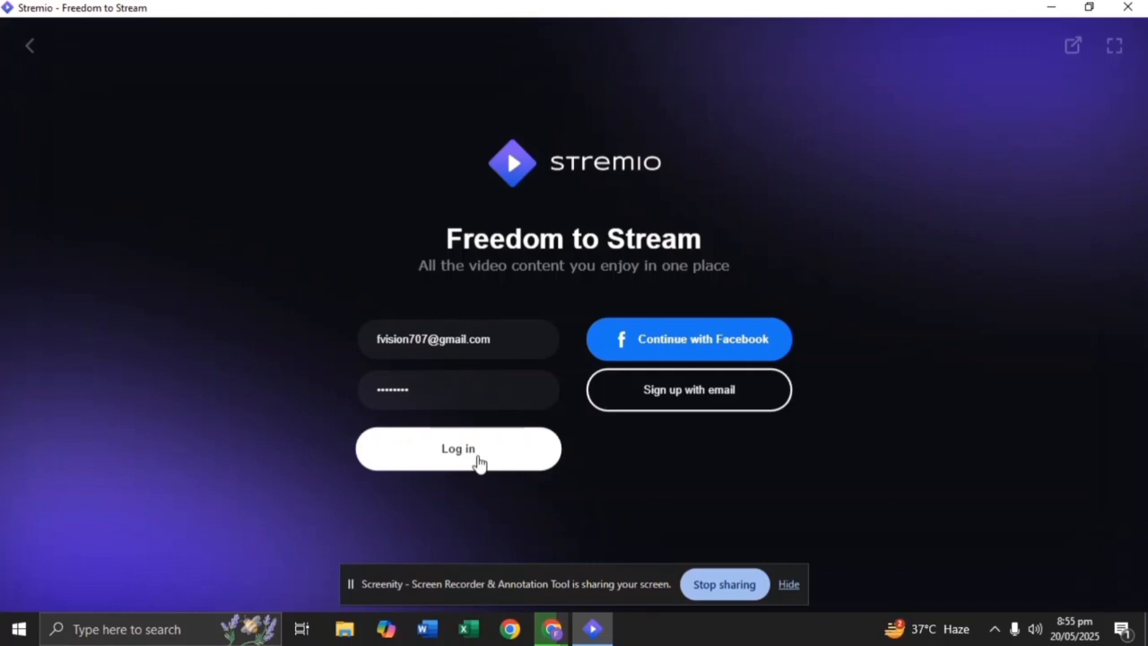
click(460, 448)
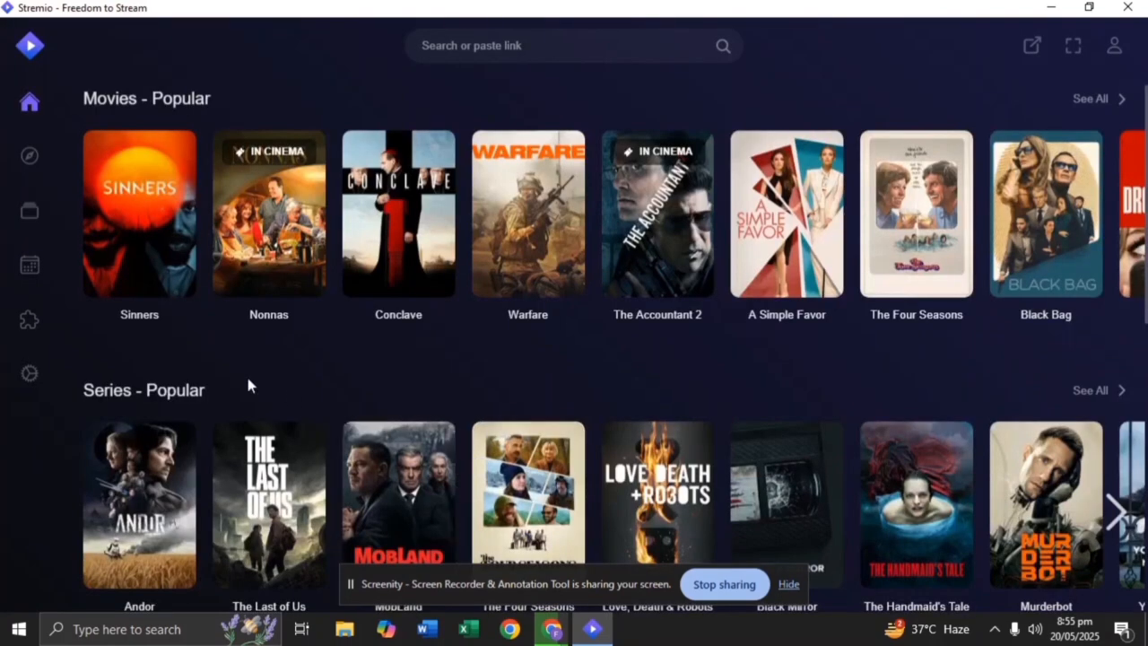
mouse_move(28, 323)
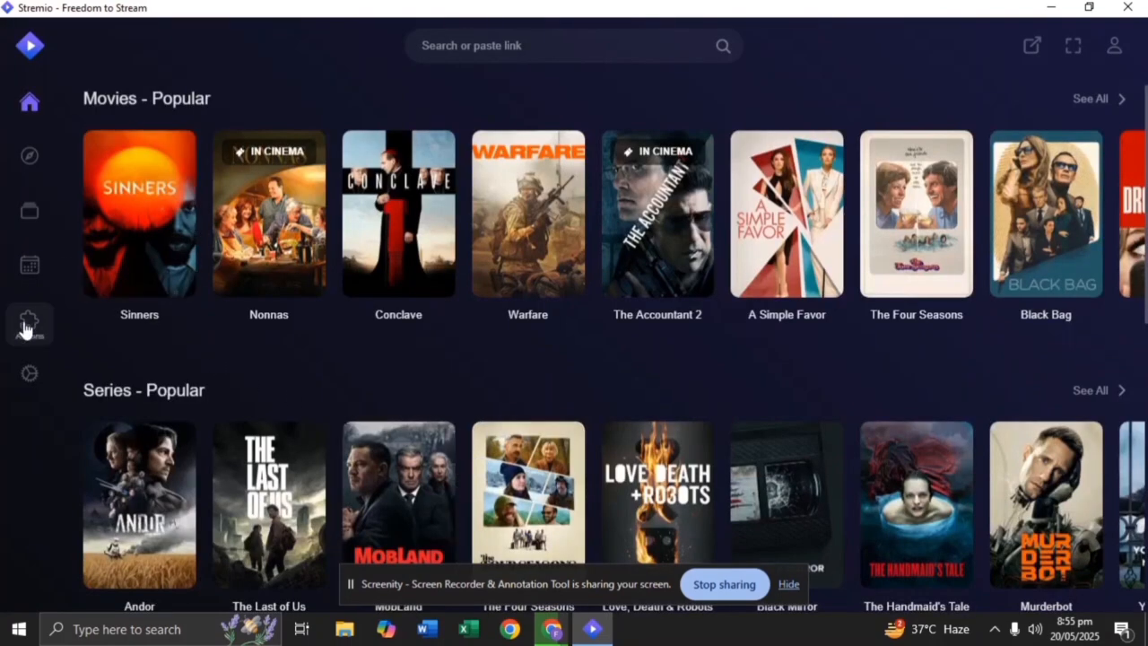
Step: View the addons catalogue and the My Addons list of installed addons
click(29, 323)
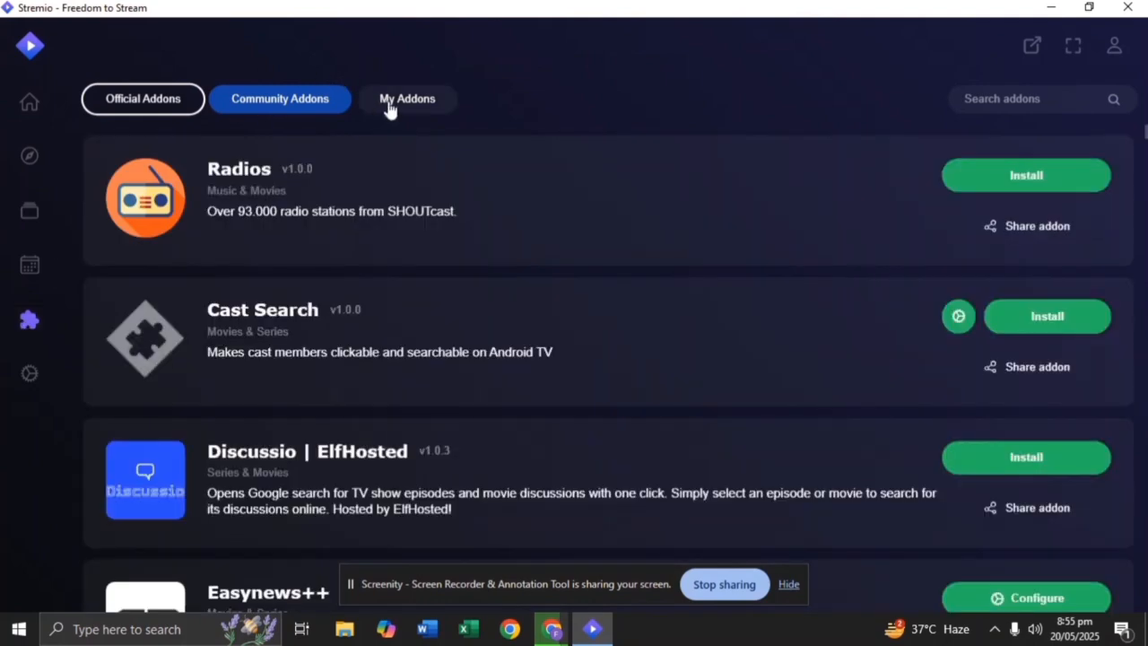
click(408, 99)
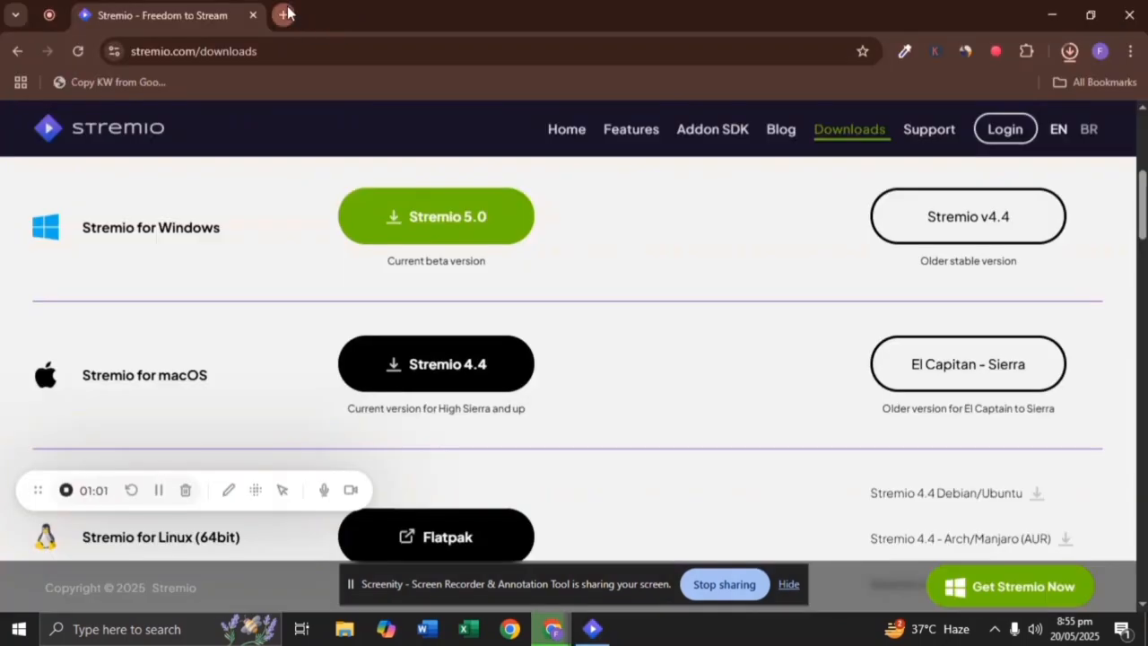
Step: Reach the Torrentio configuration page at torrentio.net in a new browser tab
click(286, 14)
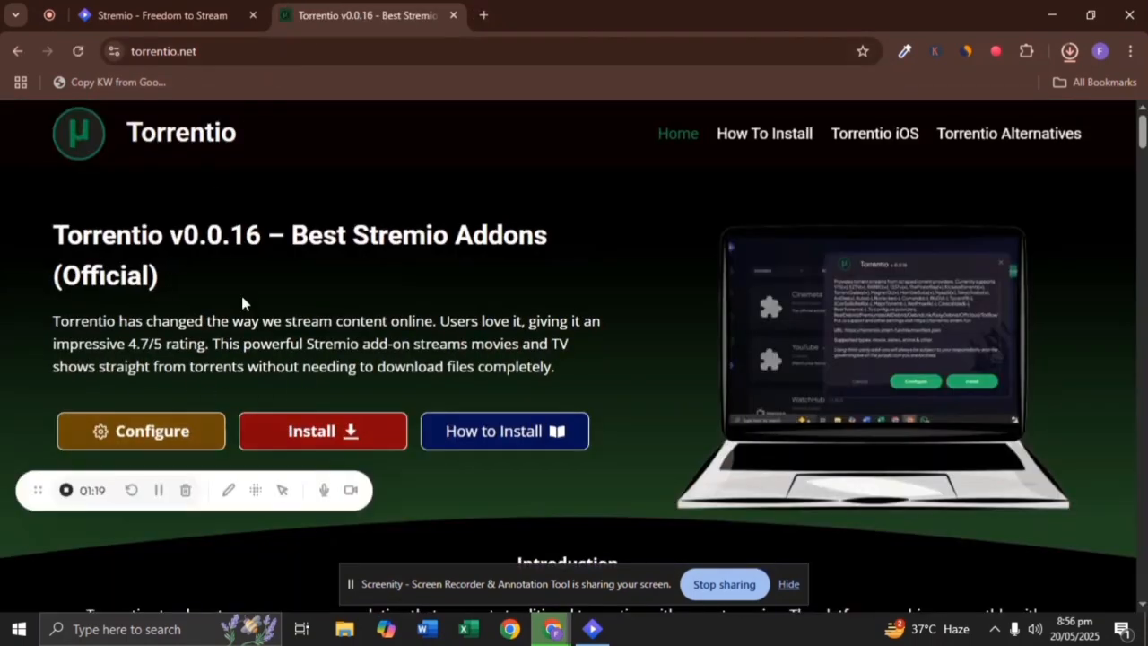
mouse_move(124, 438)
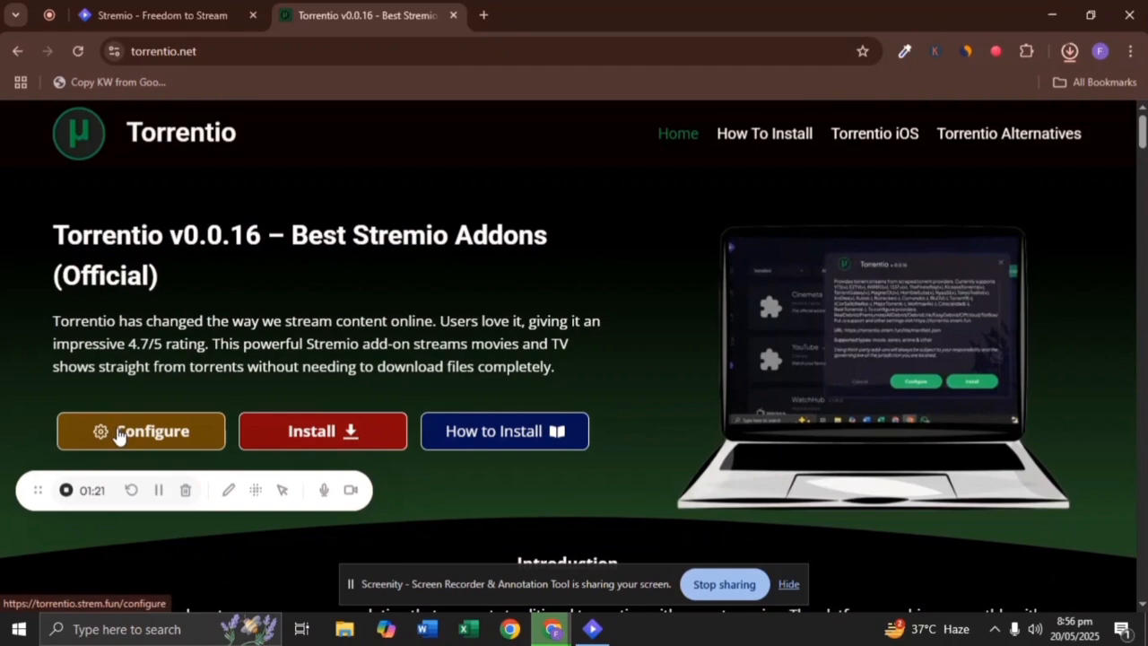
click(140, 430)
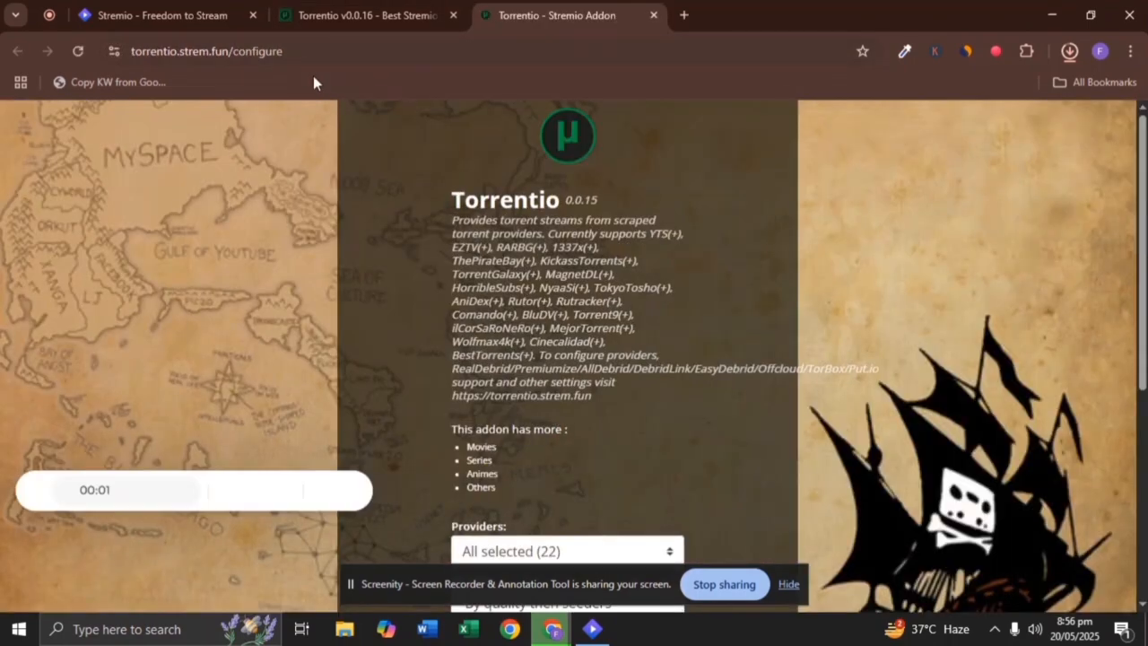
Step: Exclude Screener and Cam qualities in Torrentio and send the install link to Stremio
scroll(down, 3)
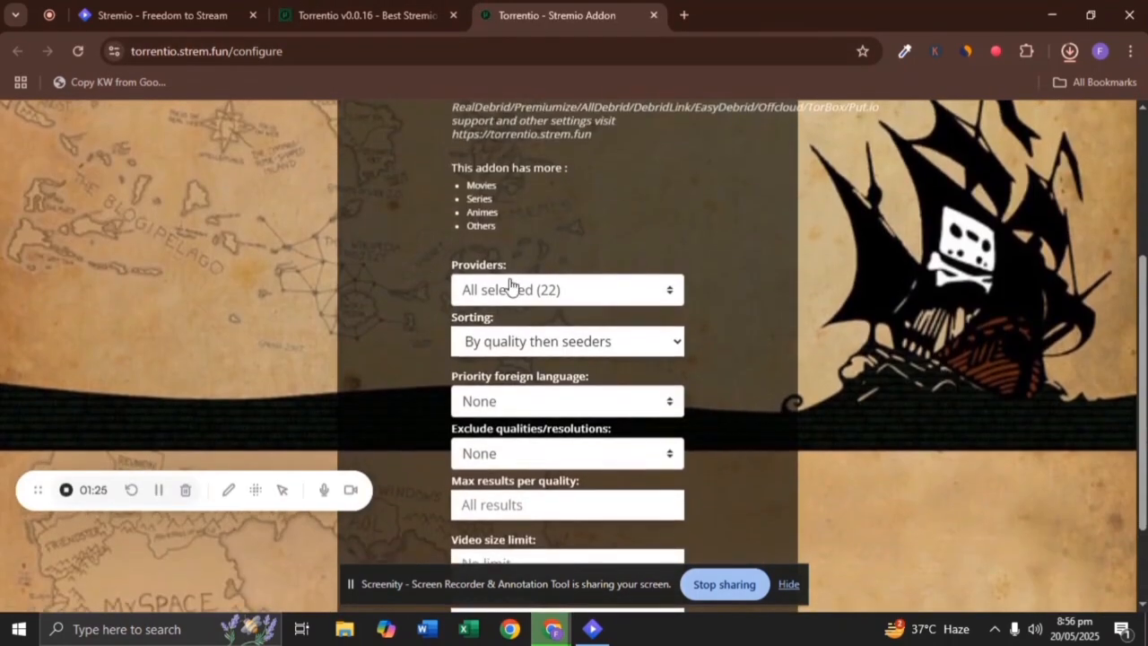
scroll(down, 3)
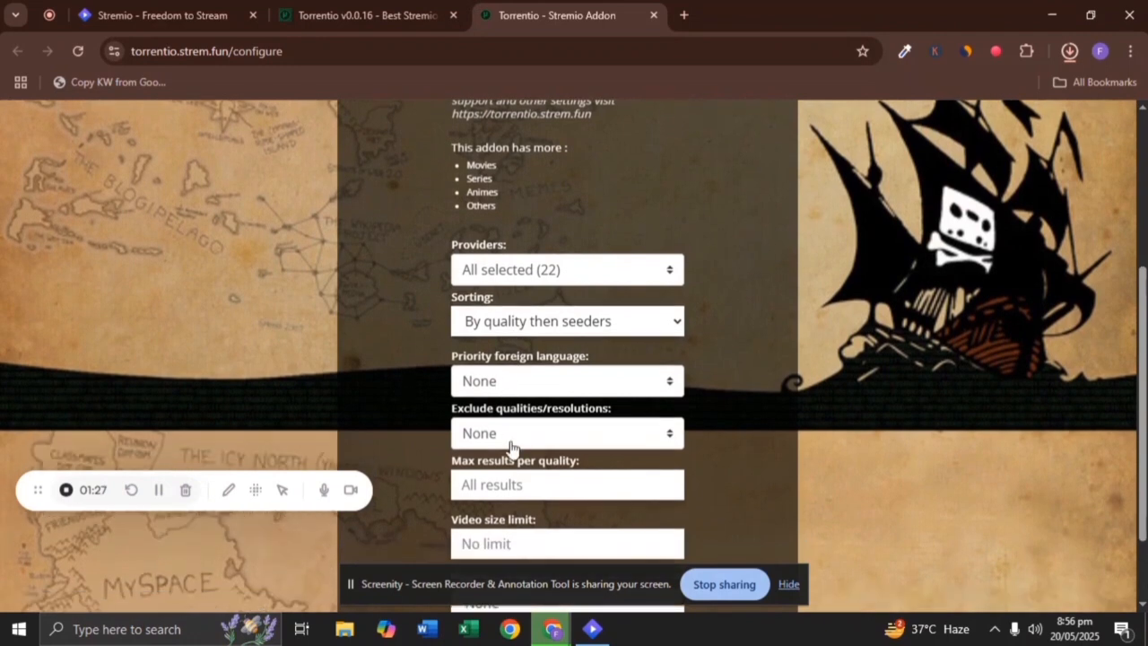
click(567, 433)
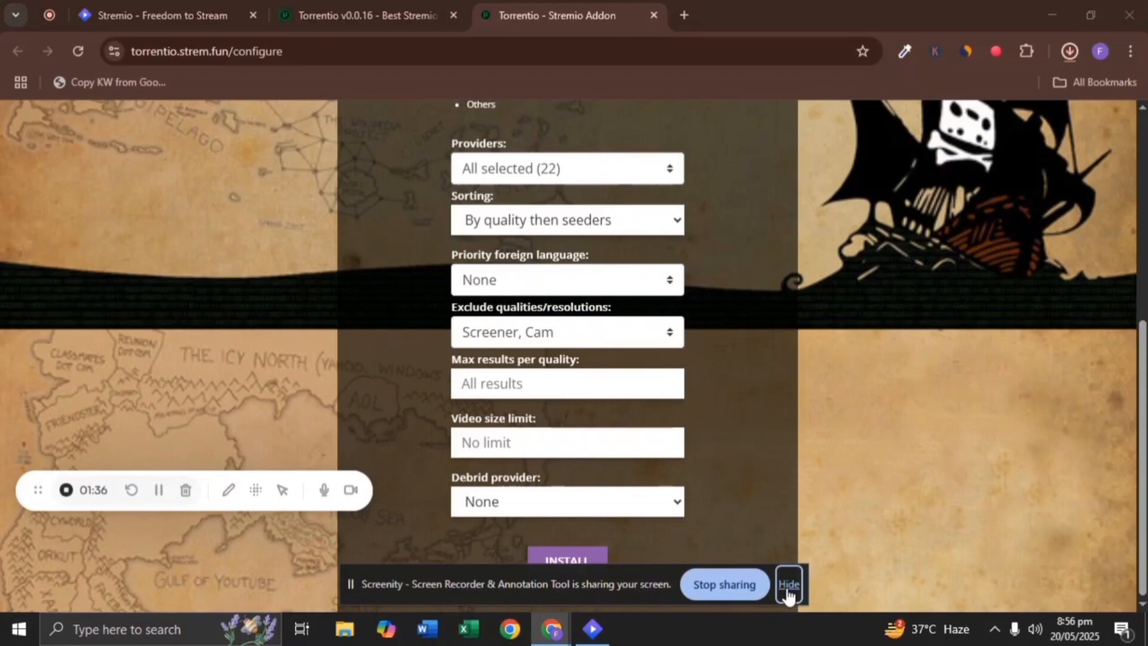
click(567, 558)
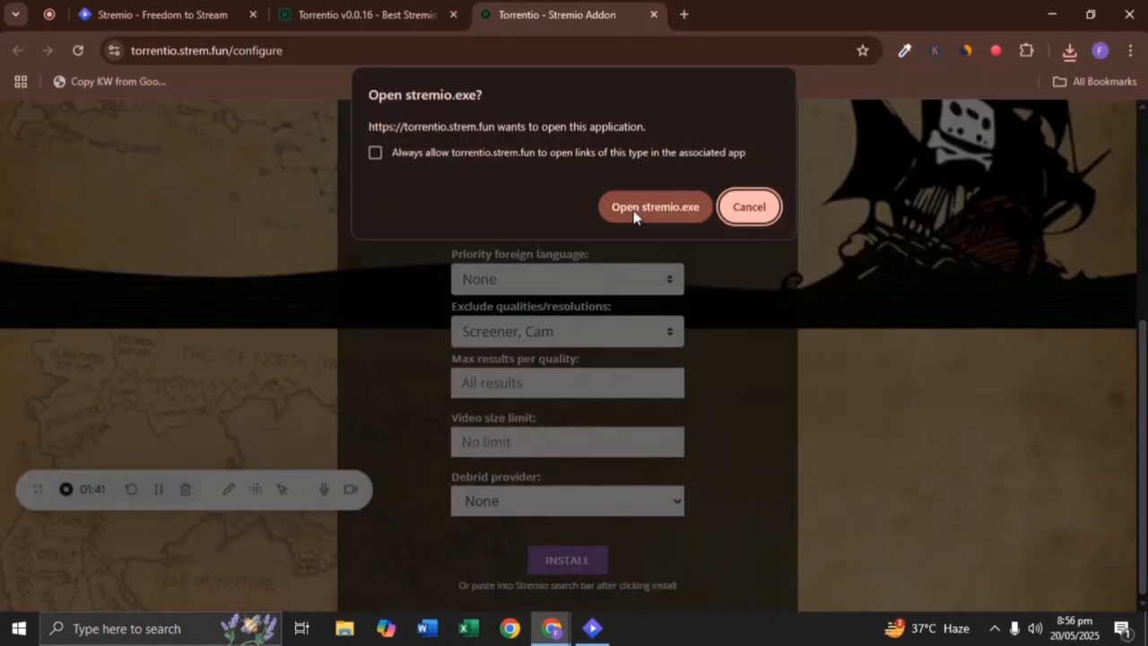
click(750, 206)
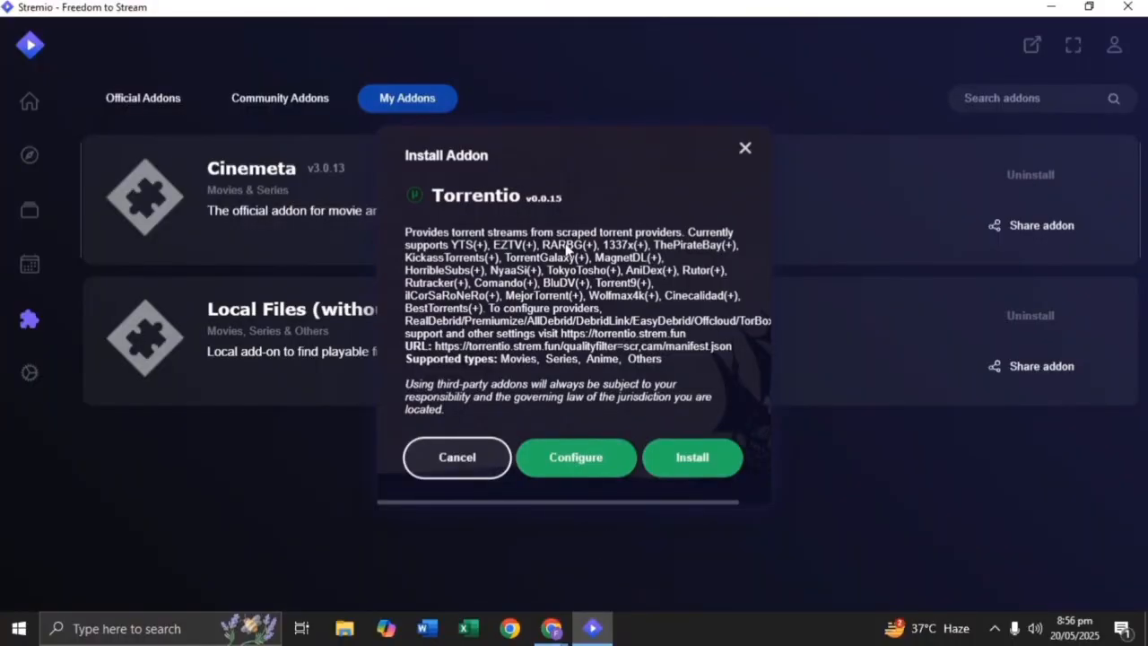
Step: Confirm installing Torrentio and verify it appears in My Addons with Cinemeta and Local Files
click(693, 458)
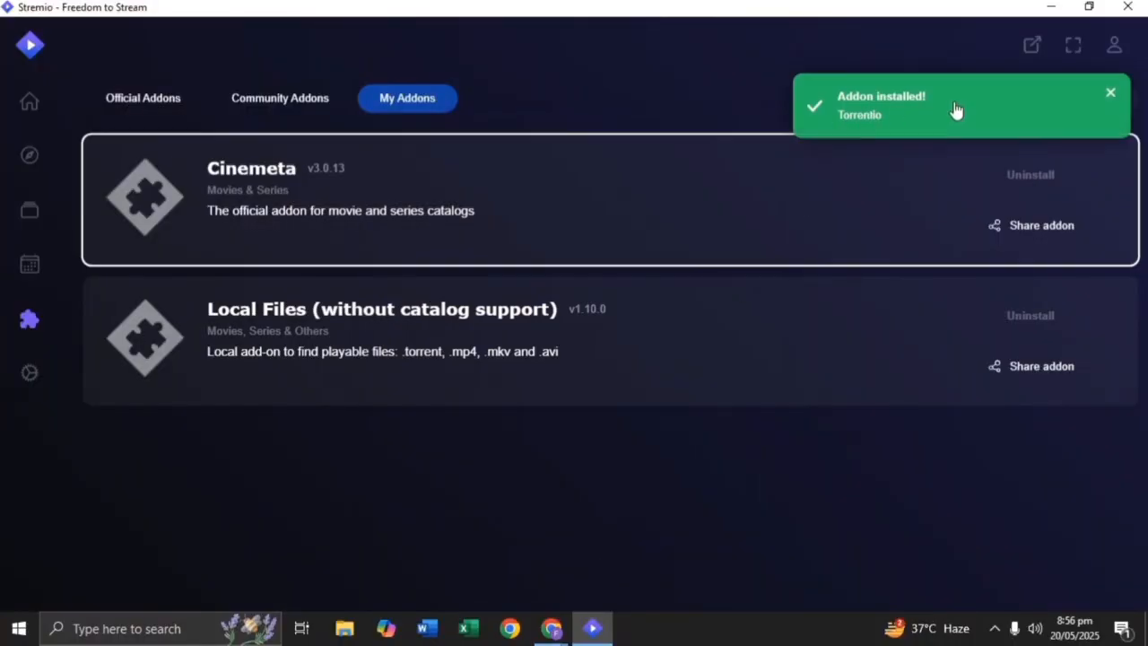
click(280, 97)
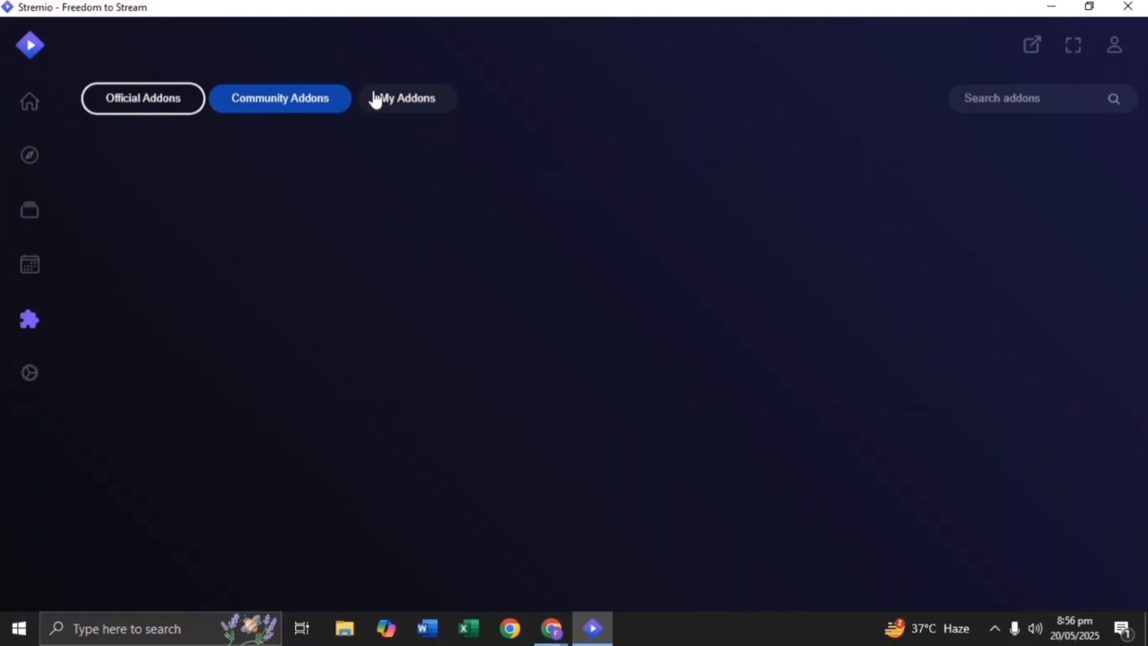
click(407, 97)
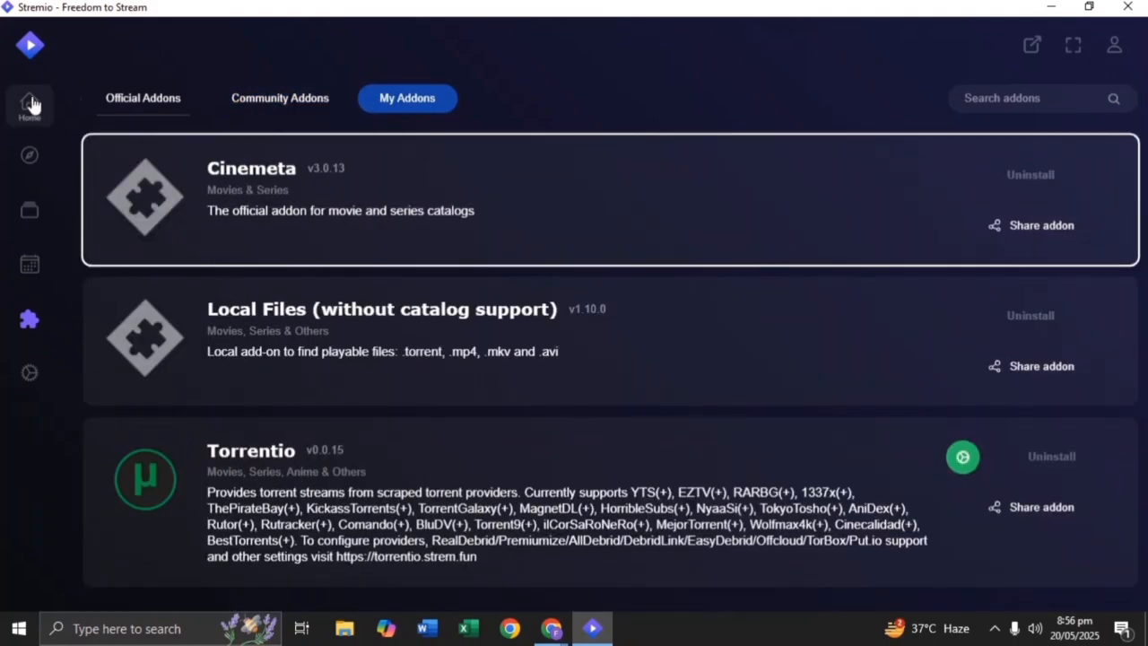